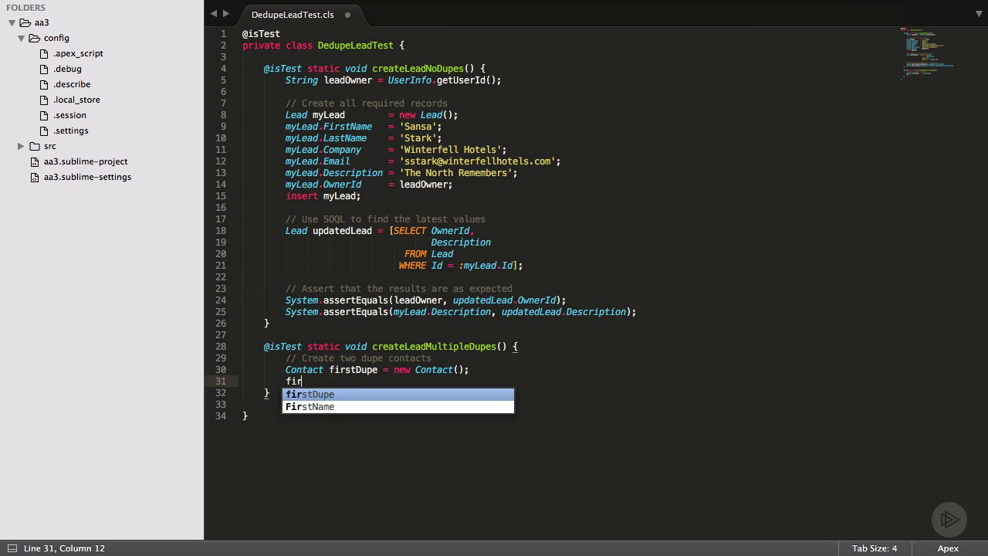
pyautogui.write("firstDupe.FirstName = 'Sansa';")
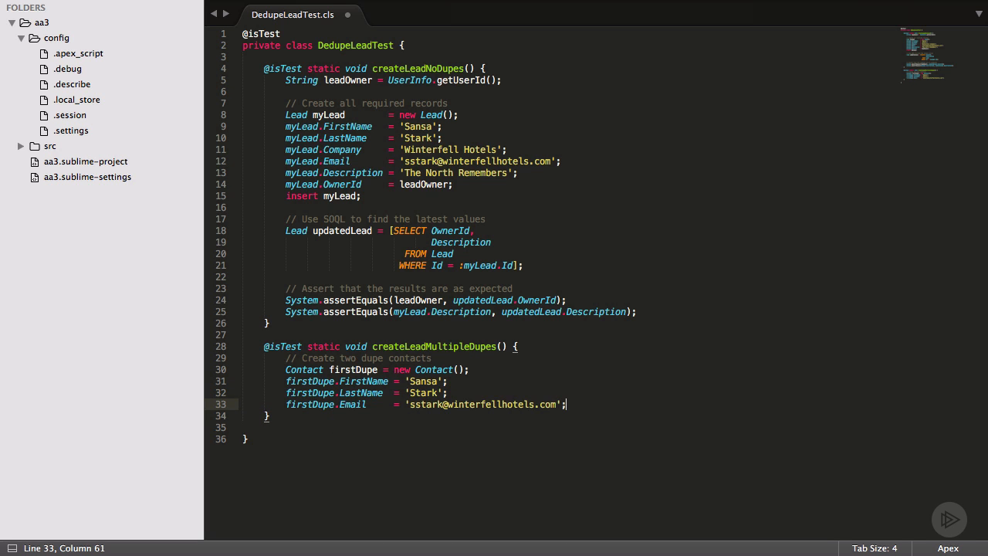
pyautogui.write('List<Contact> dupeContacts = new List<Contact>();')
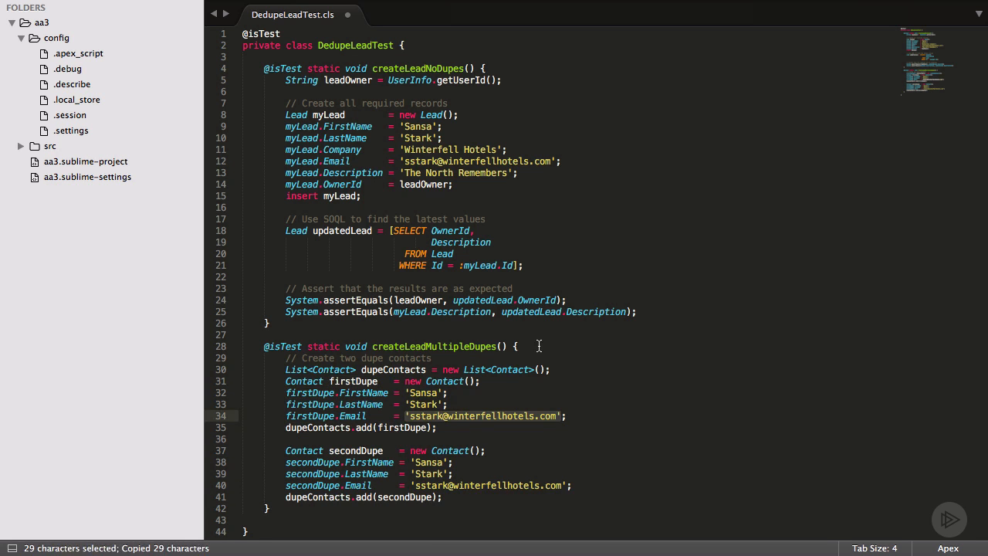
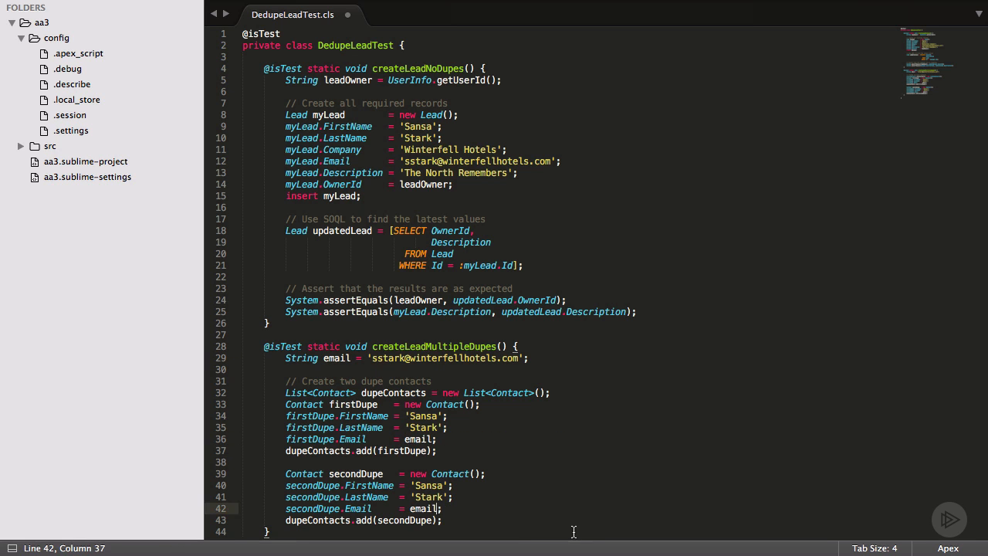
pyautogui.write('insert dupeContacts;')
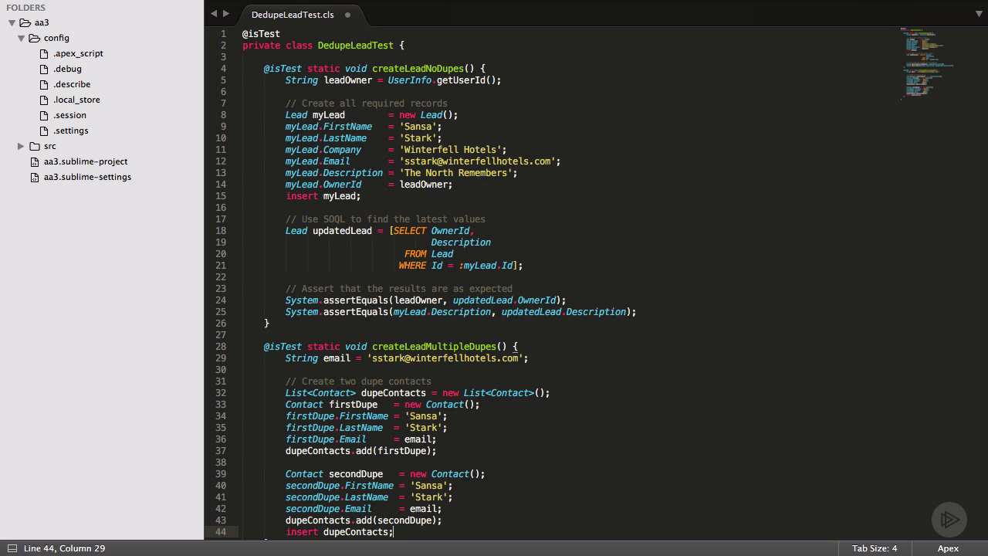
# - Add the '// Create our dupe lead' comment introducing the duplicate Lead block
pyautogui.write('// Create')
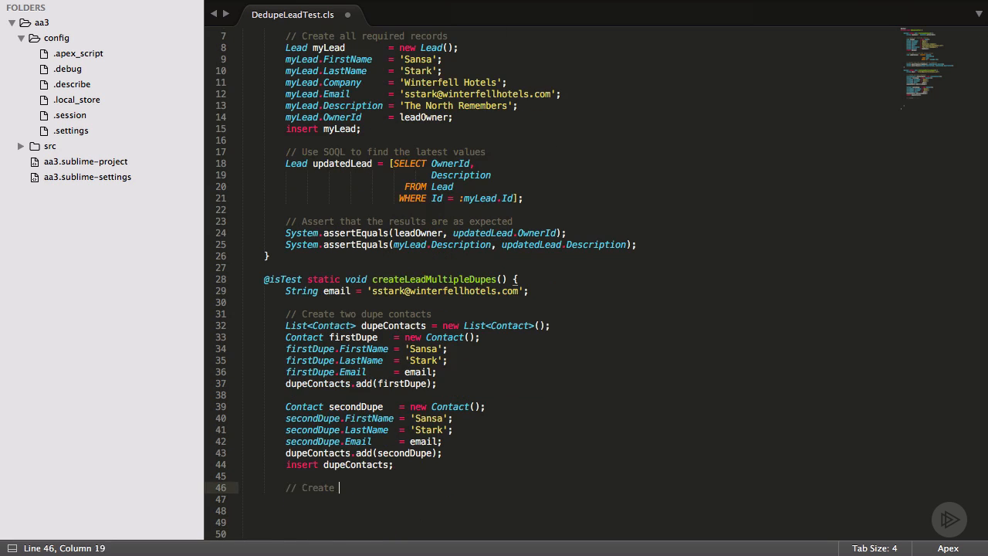
pyautogui.write('our dupe lead')
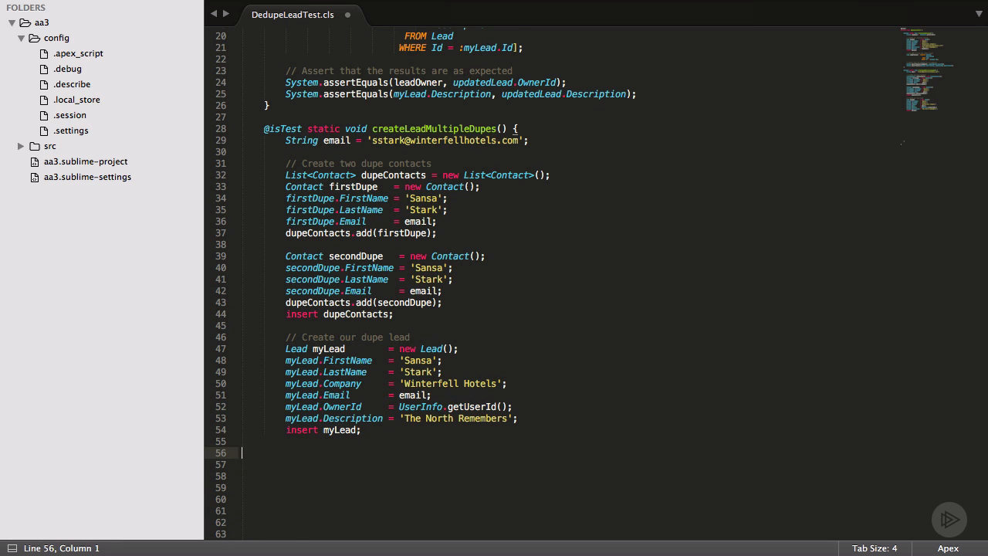
# - Write the commented SOQL query Lead updatedLead = [SELECT OwnerId, Description ...];
pyautogui.write('// Use SOQL to get the latest values of our lead')
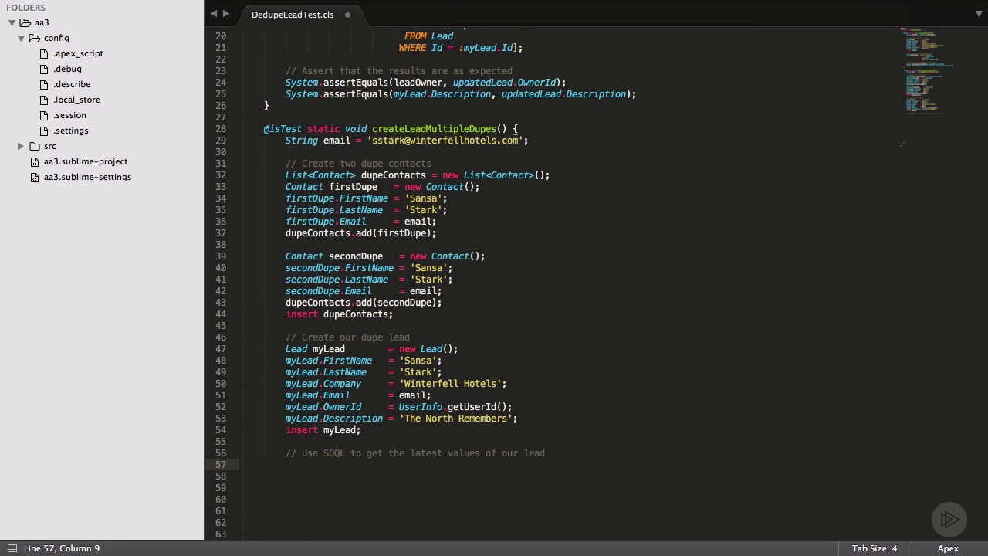
pyautogui.write('Lead updatedLead = [SELECT OwnerId,')
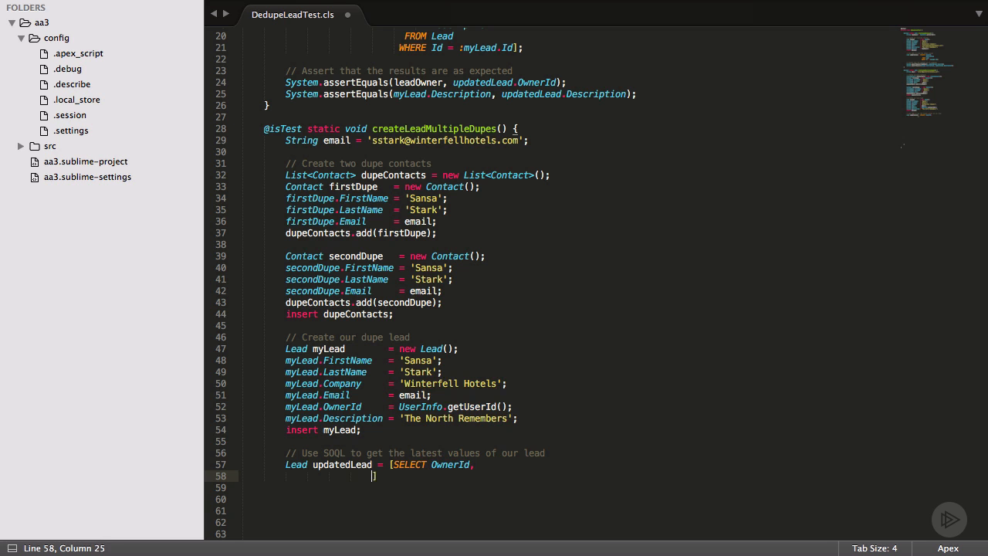
pyautogui.write('Description')
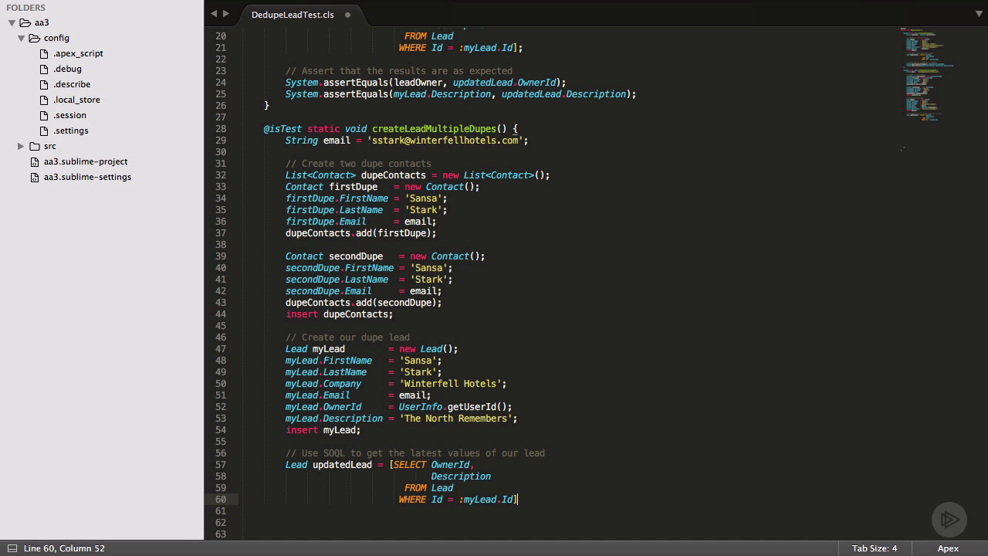
pyautogui.write(';')
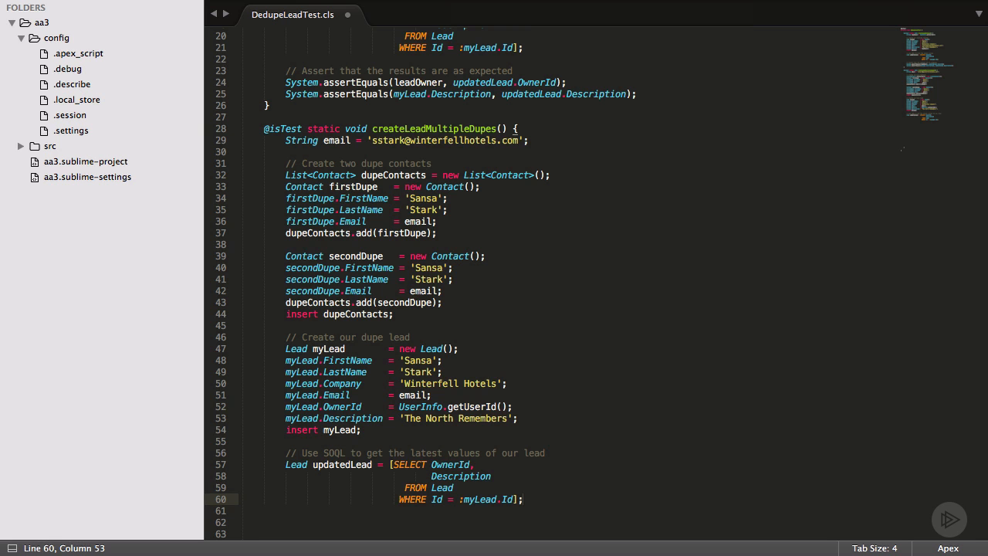
# - Start the '// Get the data quality queue info' comment before the Group query
pyautogui.write('// Get the data quality queue info')
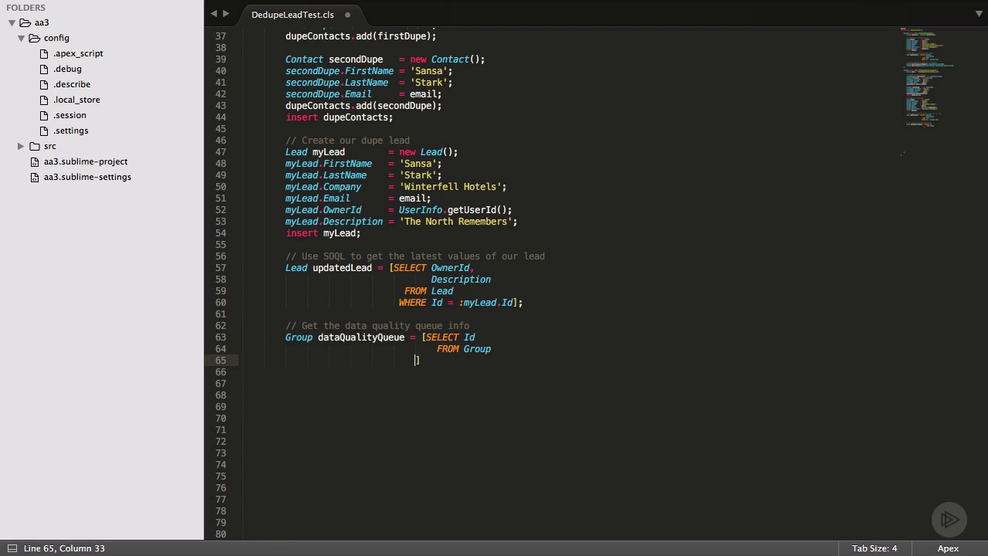
# - Filter the Group query with WHERE DeveloperName = 'Data_Quality' and assert dataQualityQueue.Id equals updatedLead.OwnerId
pyautogui.write("WHERE DeveloperName = 'Data_Quality'")
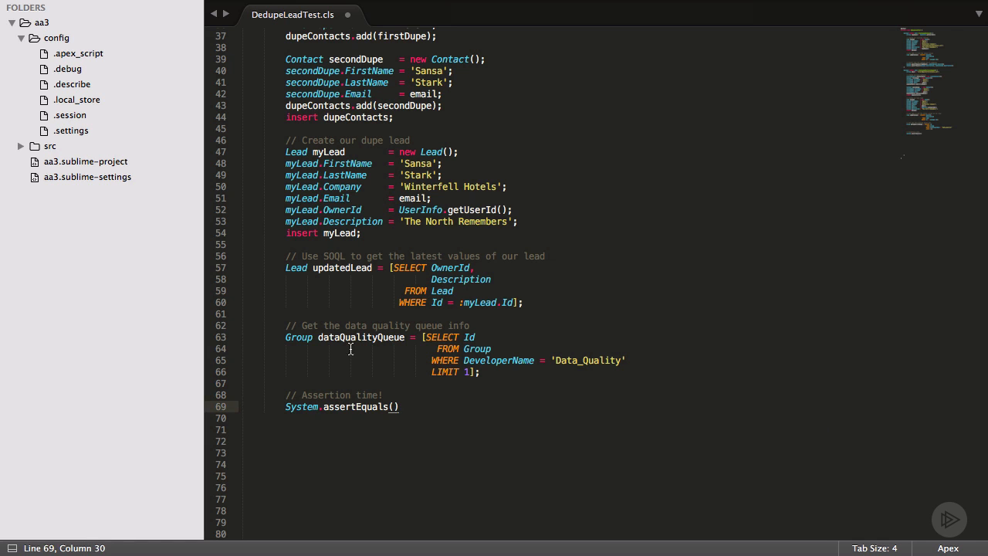
pyautogui.write('dataQualityQueue.Id, updatedLead.OwnerId);')
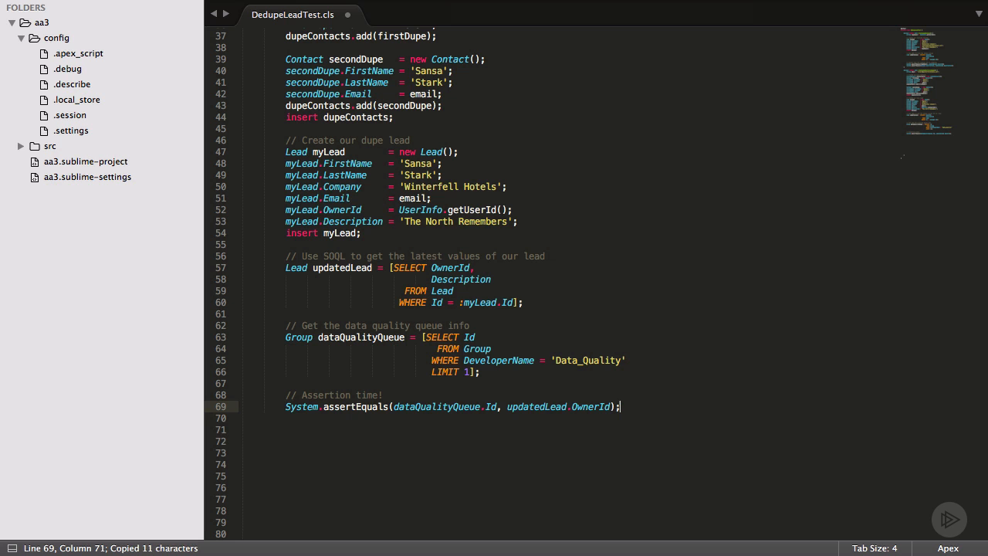
# - Write System.assert(updatedLead.Description.contains(firstDupe.Id)), copying firstDupe from its declaration
pyautogui.write('System.')
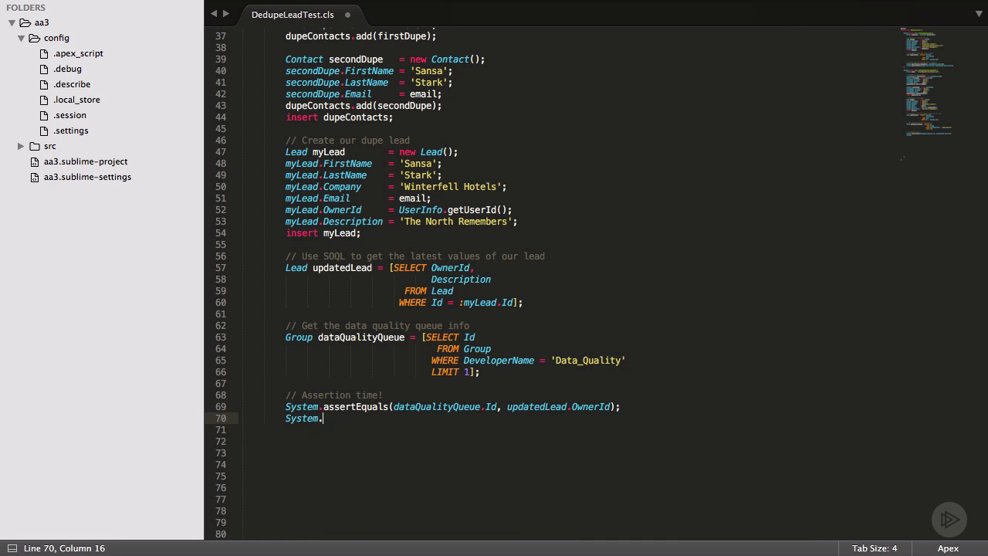
pyautogui.write('assert()')
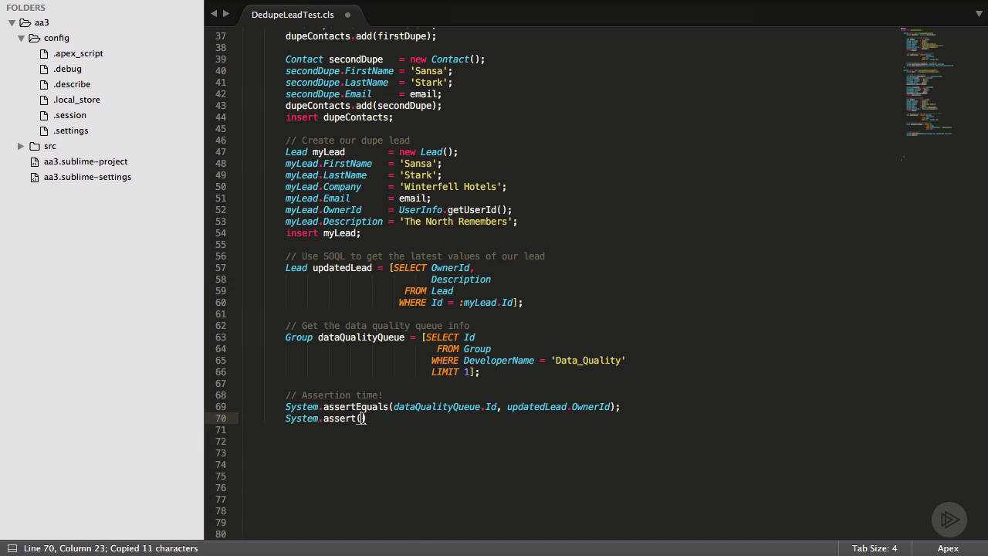
pyautogui.write('updatedLead.Description.c')
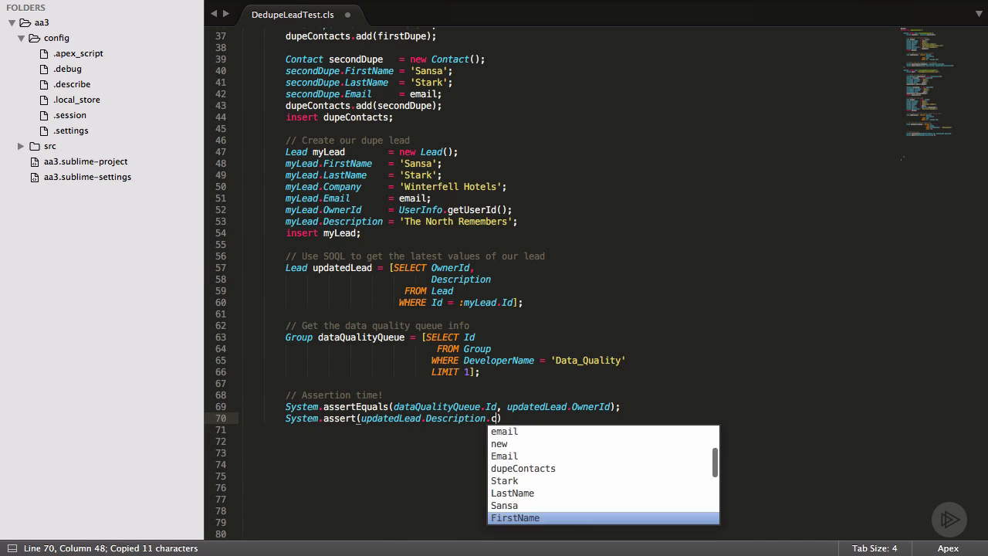
pyautogui.write('contains()')
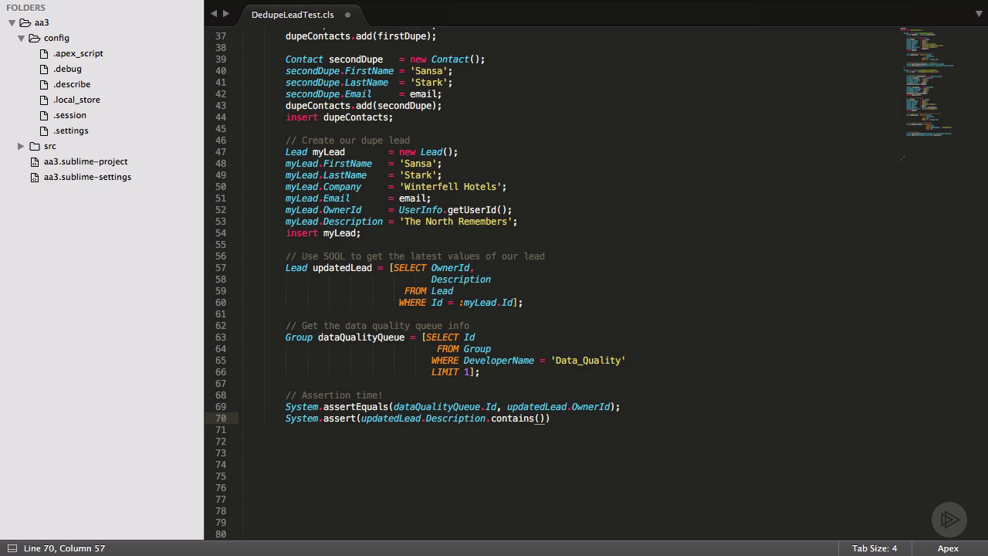
pyautogui.doubleClick(402, 37)
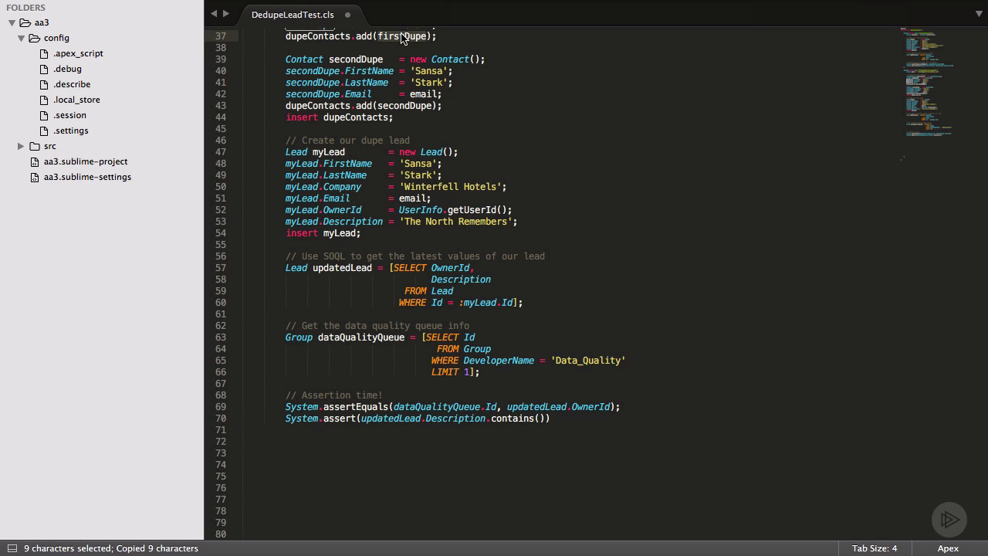
pyautogui.write('firstDupe.Id')
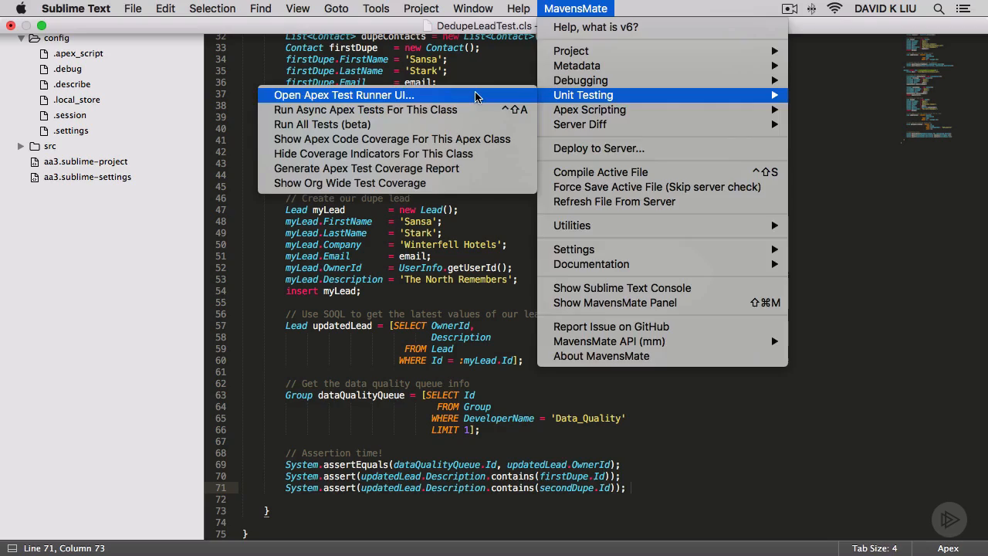
# - Launch the MavensMate Apex Test Runner for DedupeLeadTest and view the Test Results
pyautogui.click(366, 96)
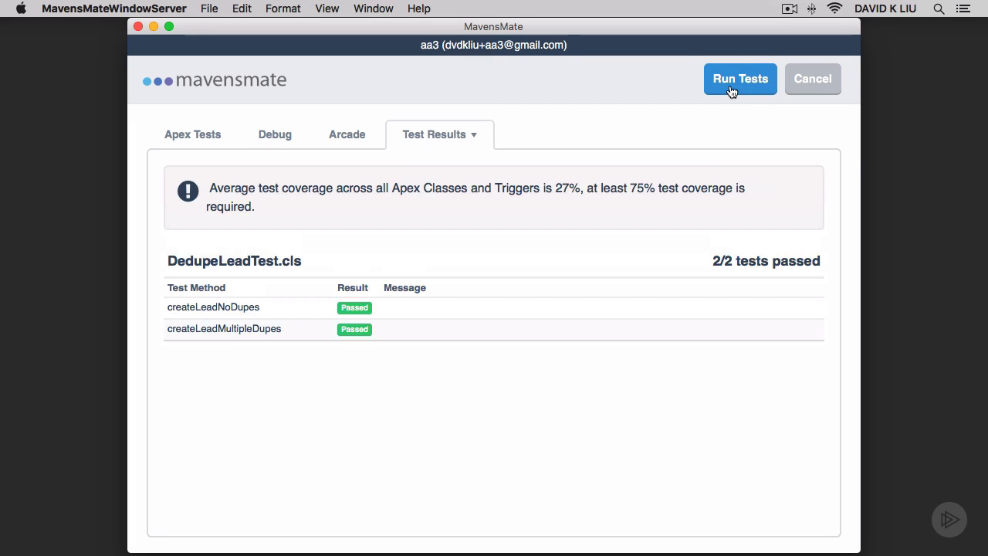
pyautogui.click(439, 133)
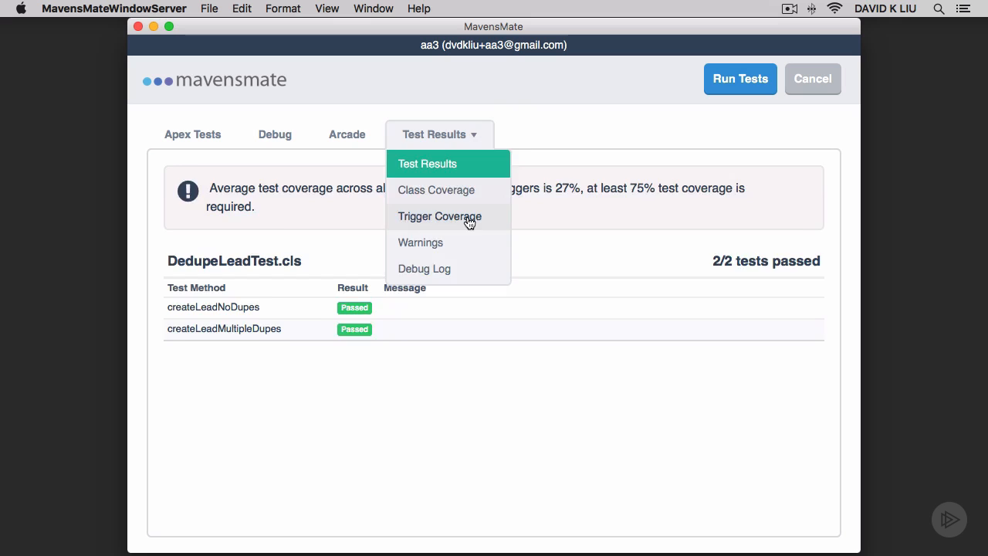
pyautogui.click(438, 216)
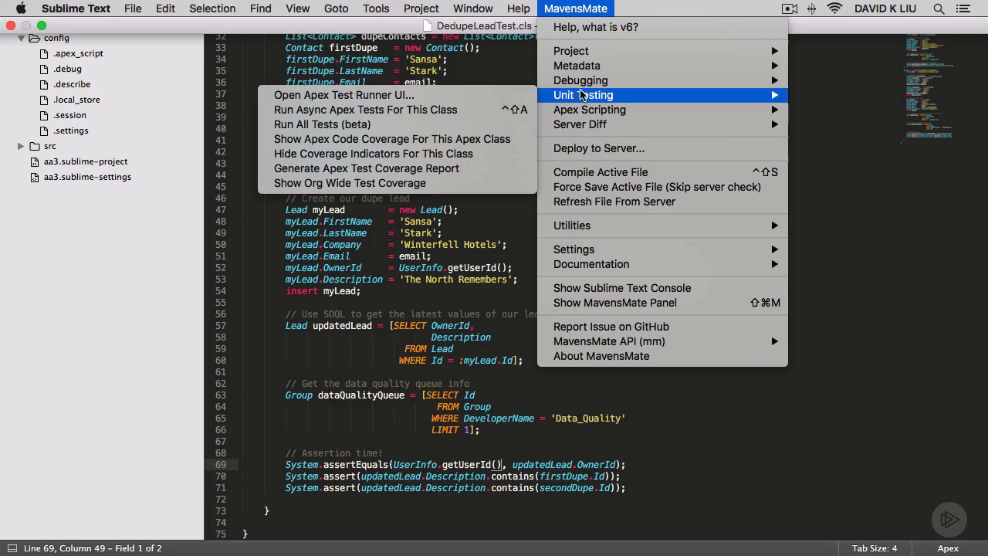
# - Reopen the test runner and rerun DedupeLeadTest after changing the owner assertion
pyautogui.click(362, 95)
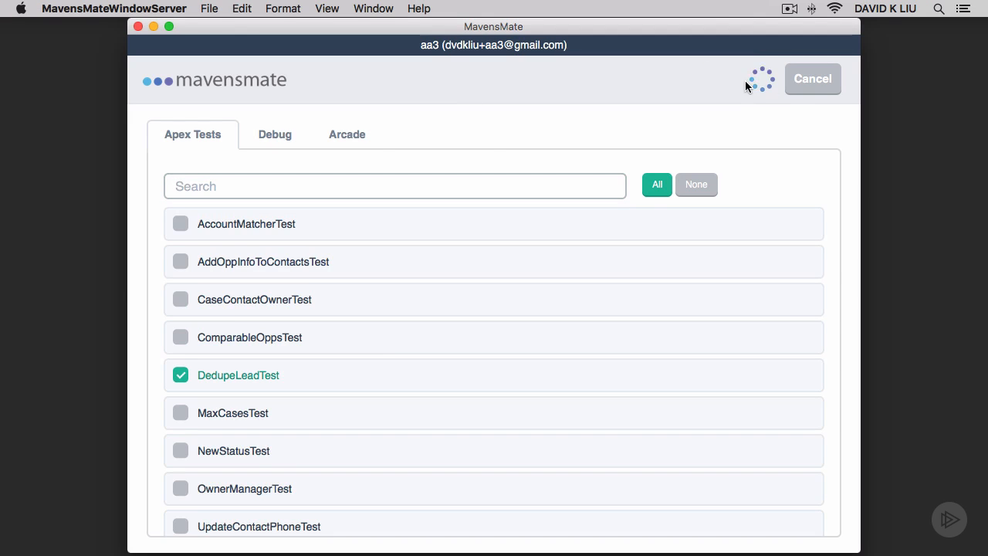
pyautogui.click(739, 78)
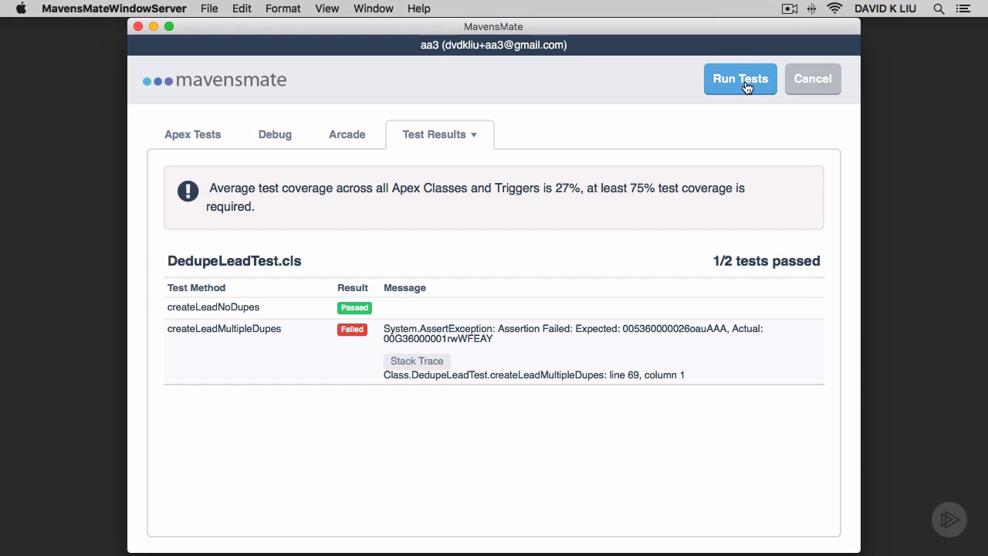